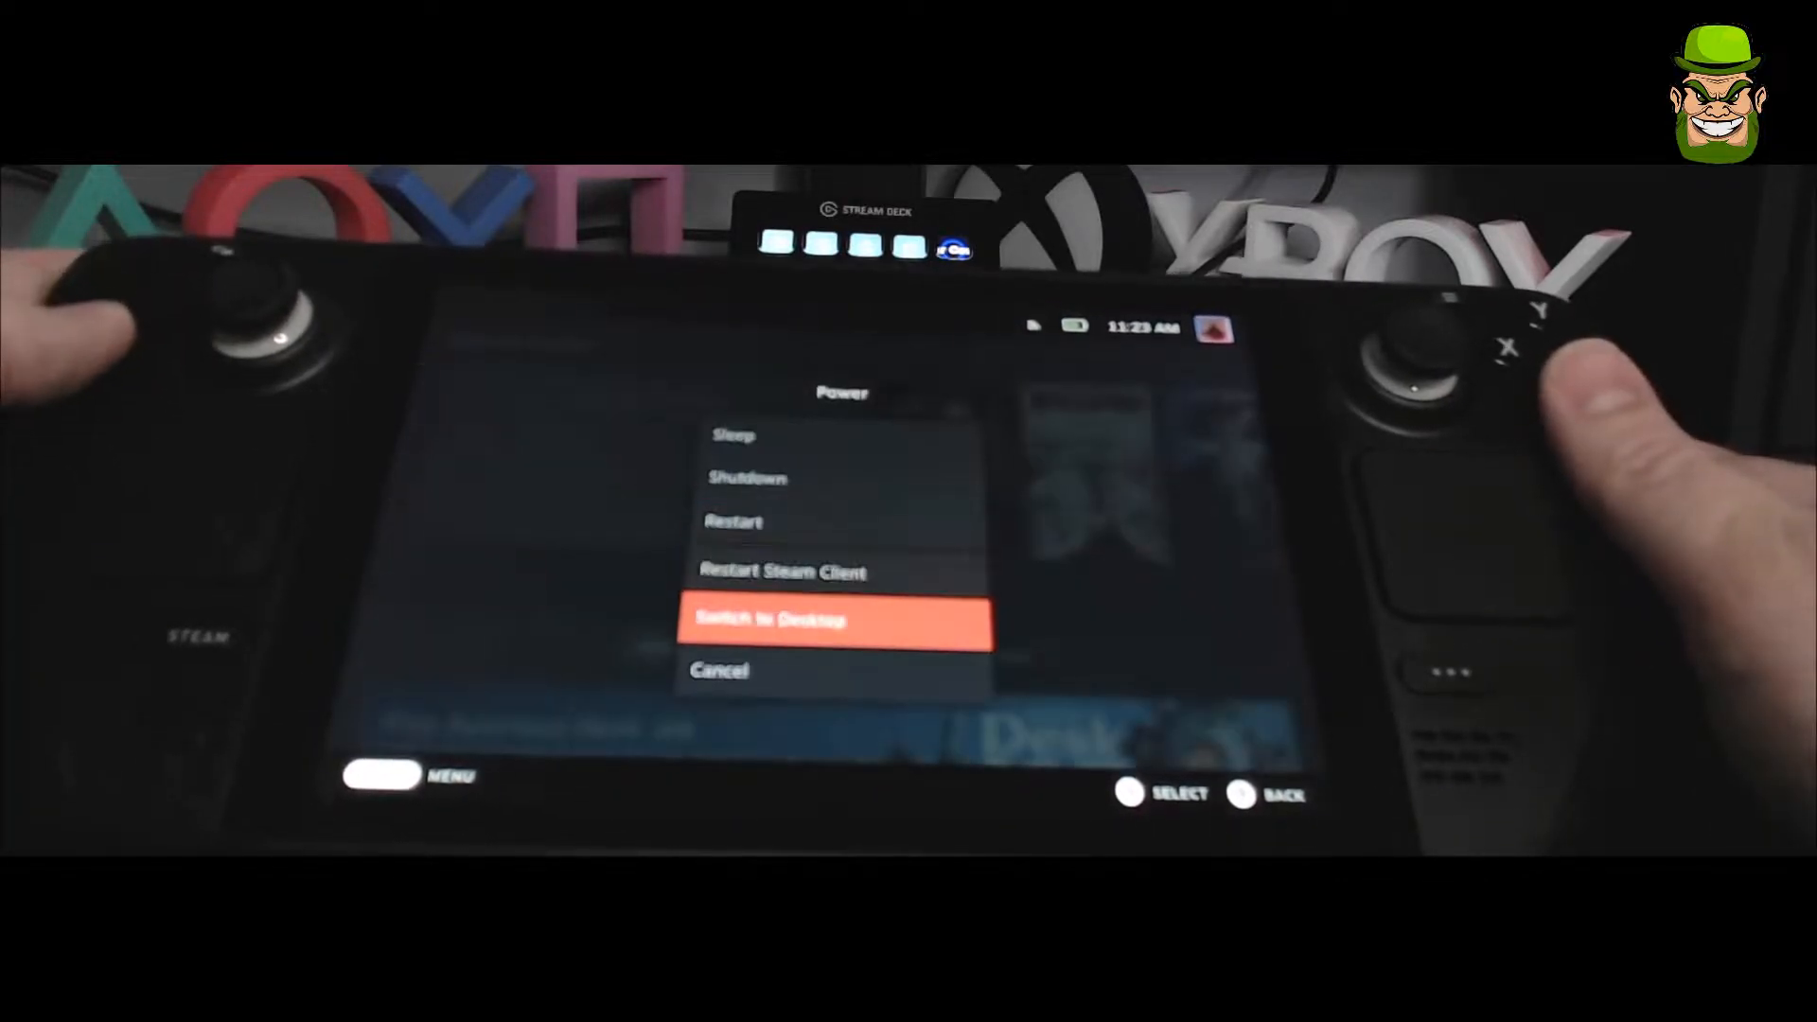
Switch the Steam Deck from Gaming Mode to Desktop Mode via the Power menu
click(835, 617)
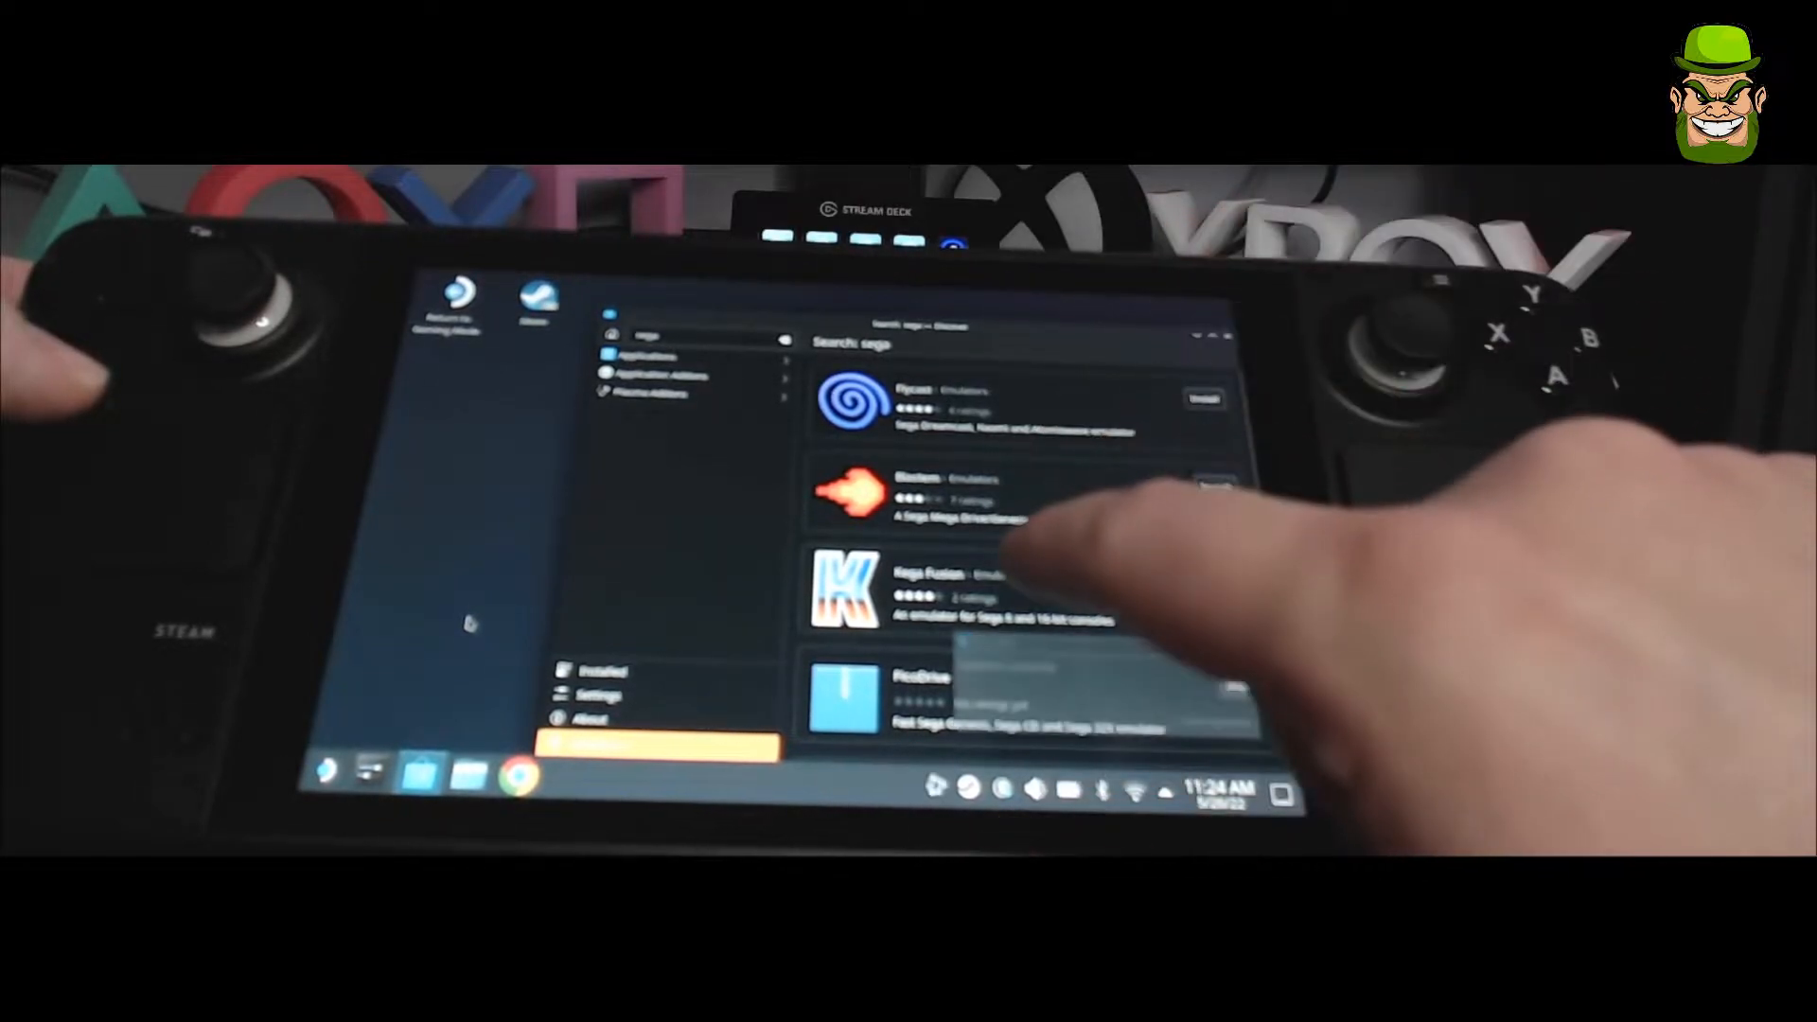
Select the Kega Fusion listing from the Discover 'sega' search results
click(916, 585)
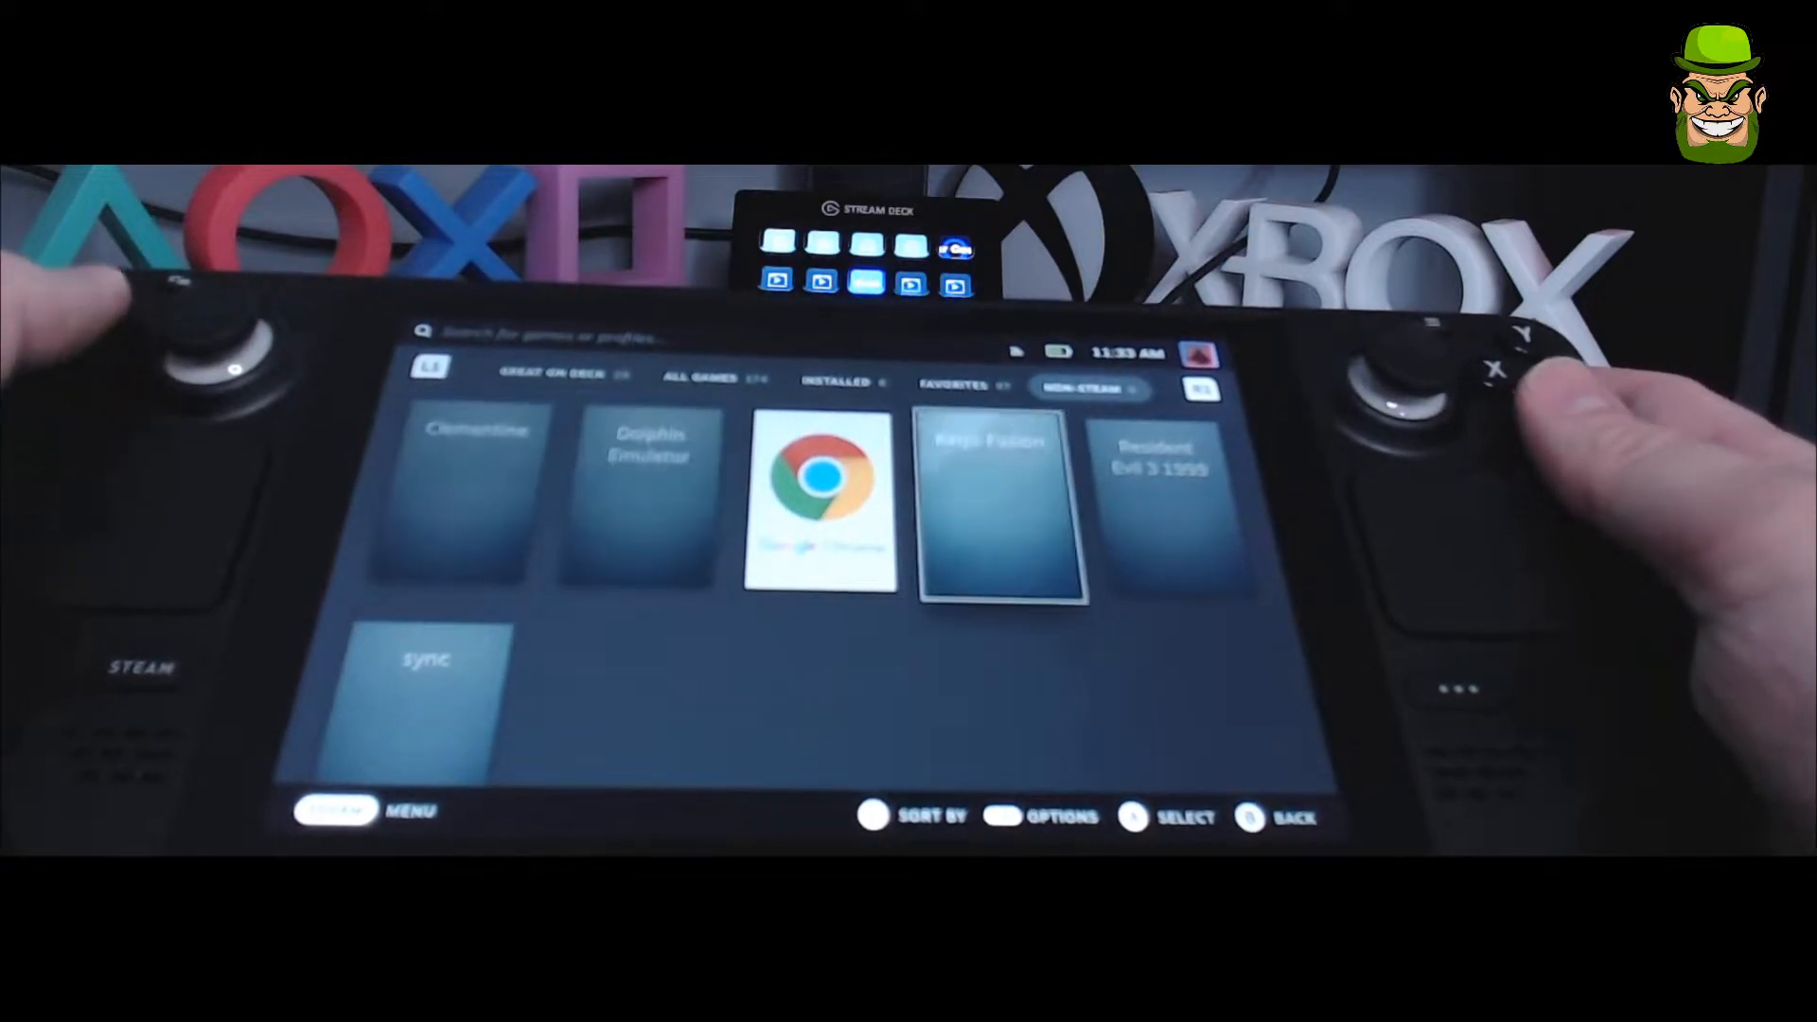
click(999, 502)
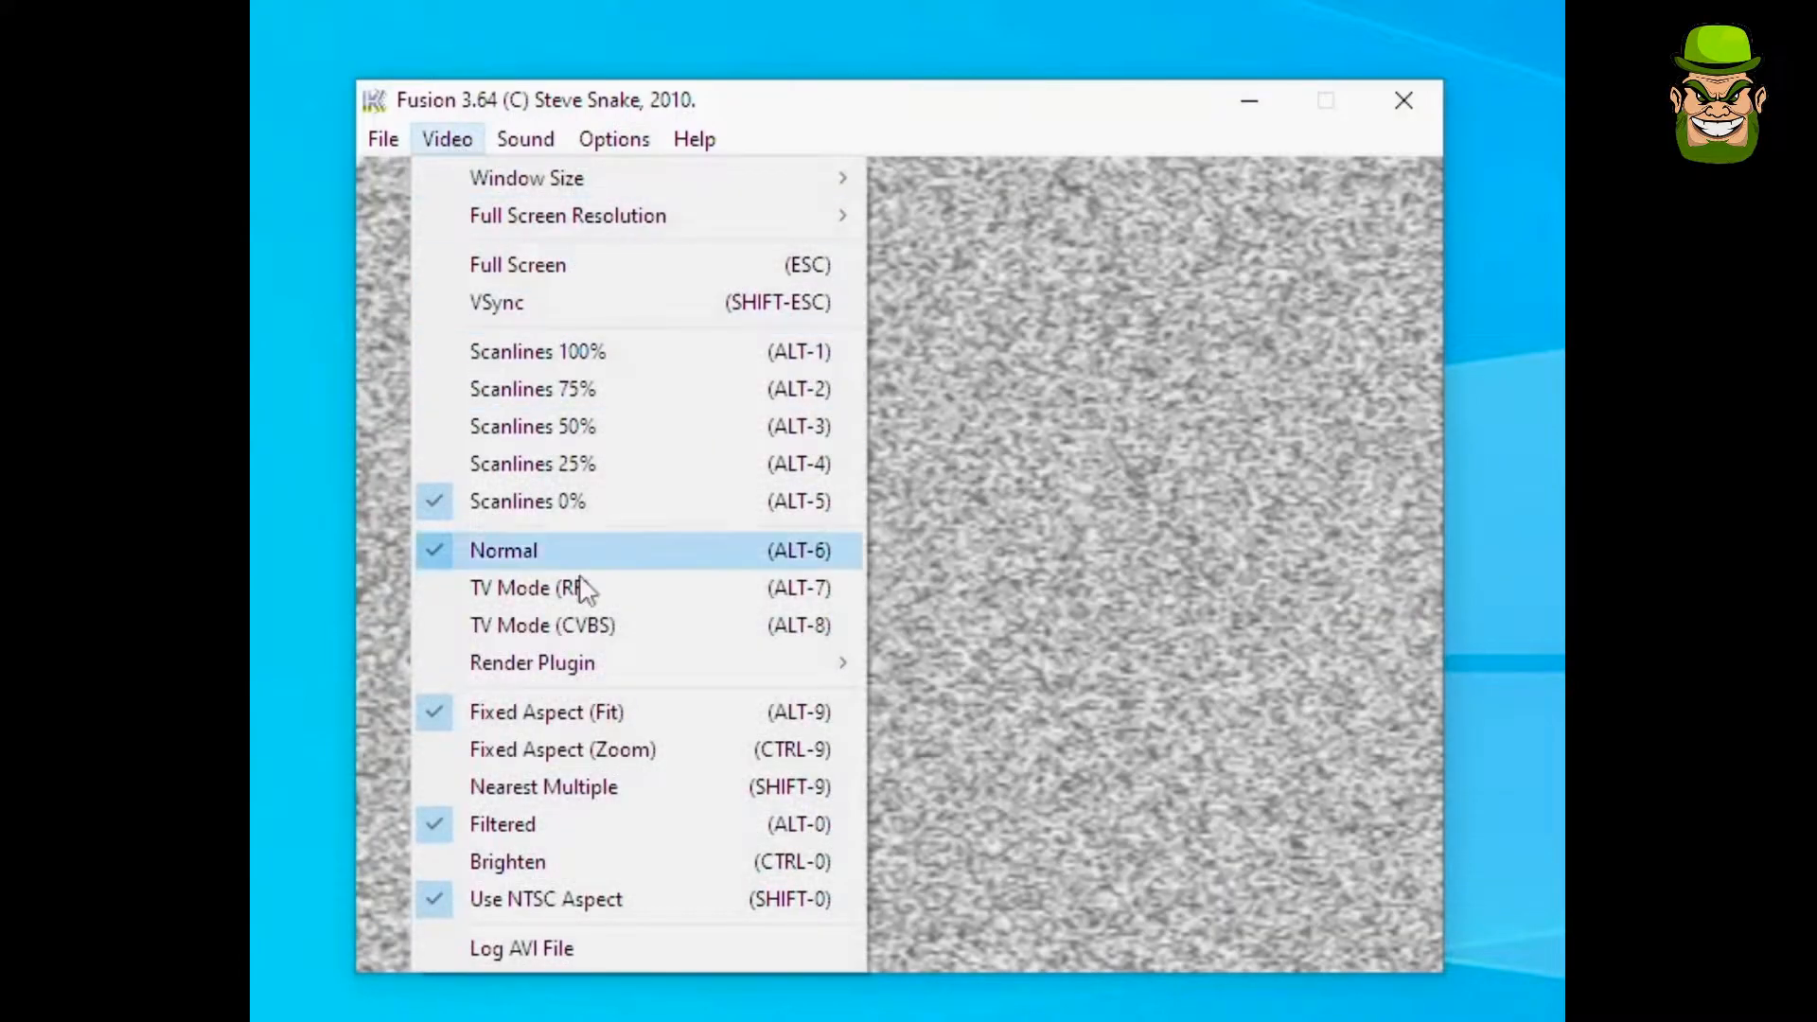
mouse_move(568, 265)
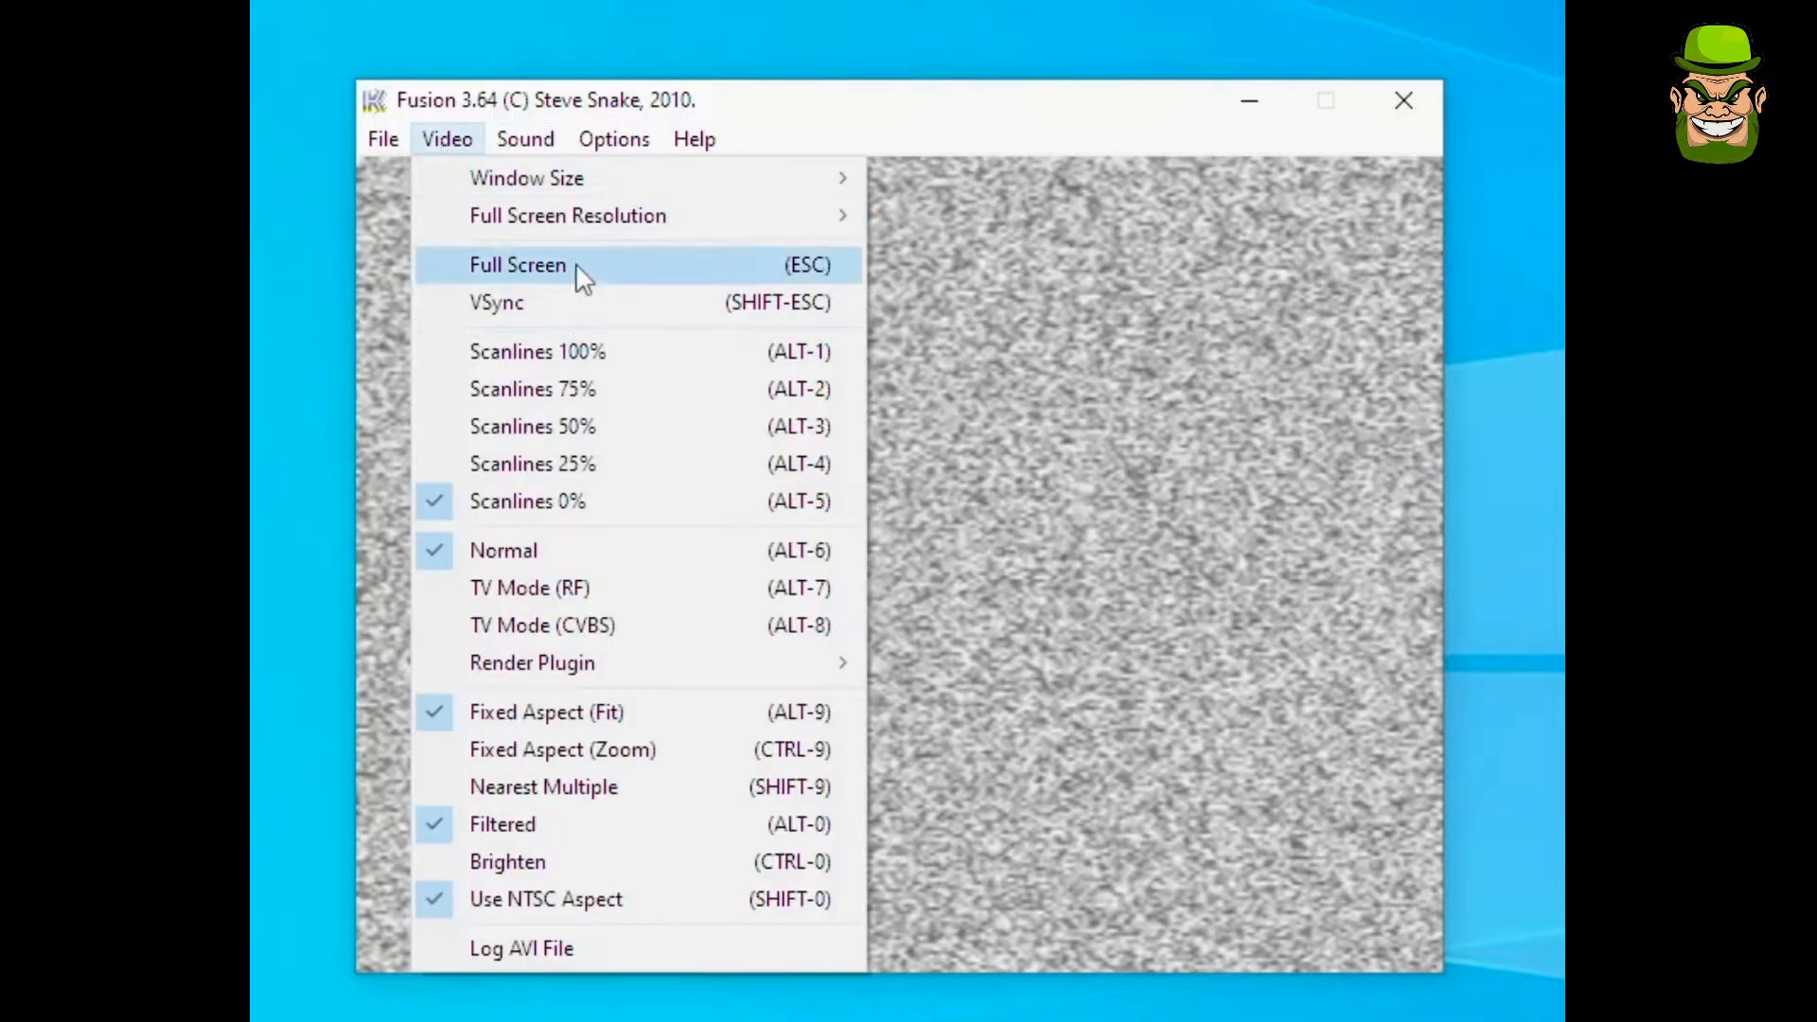
Browse the Options and Video menus, then bring up Fusion Configuration via Set Config
click(613, 138)
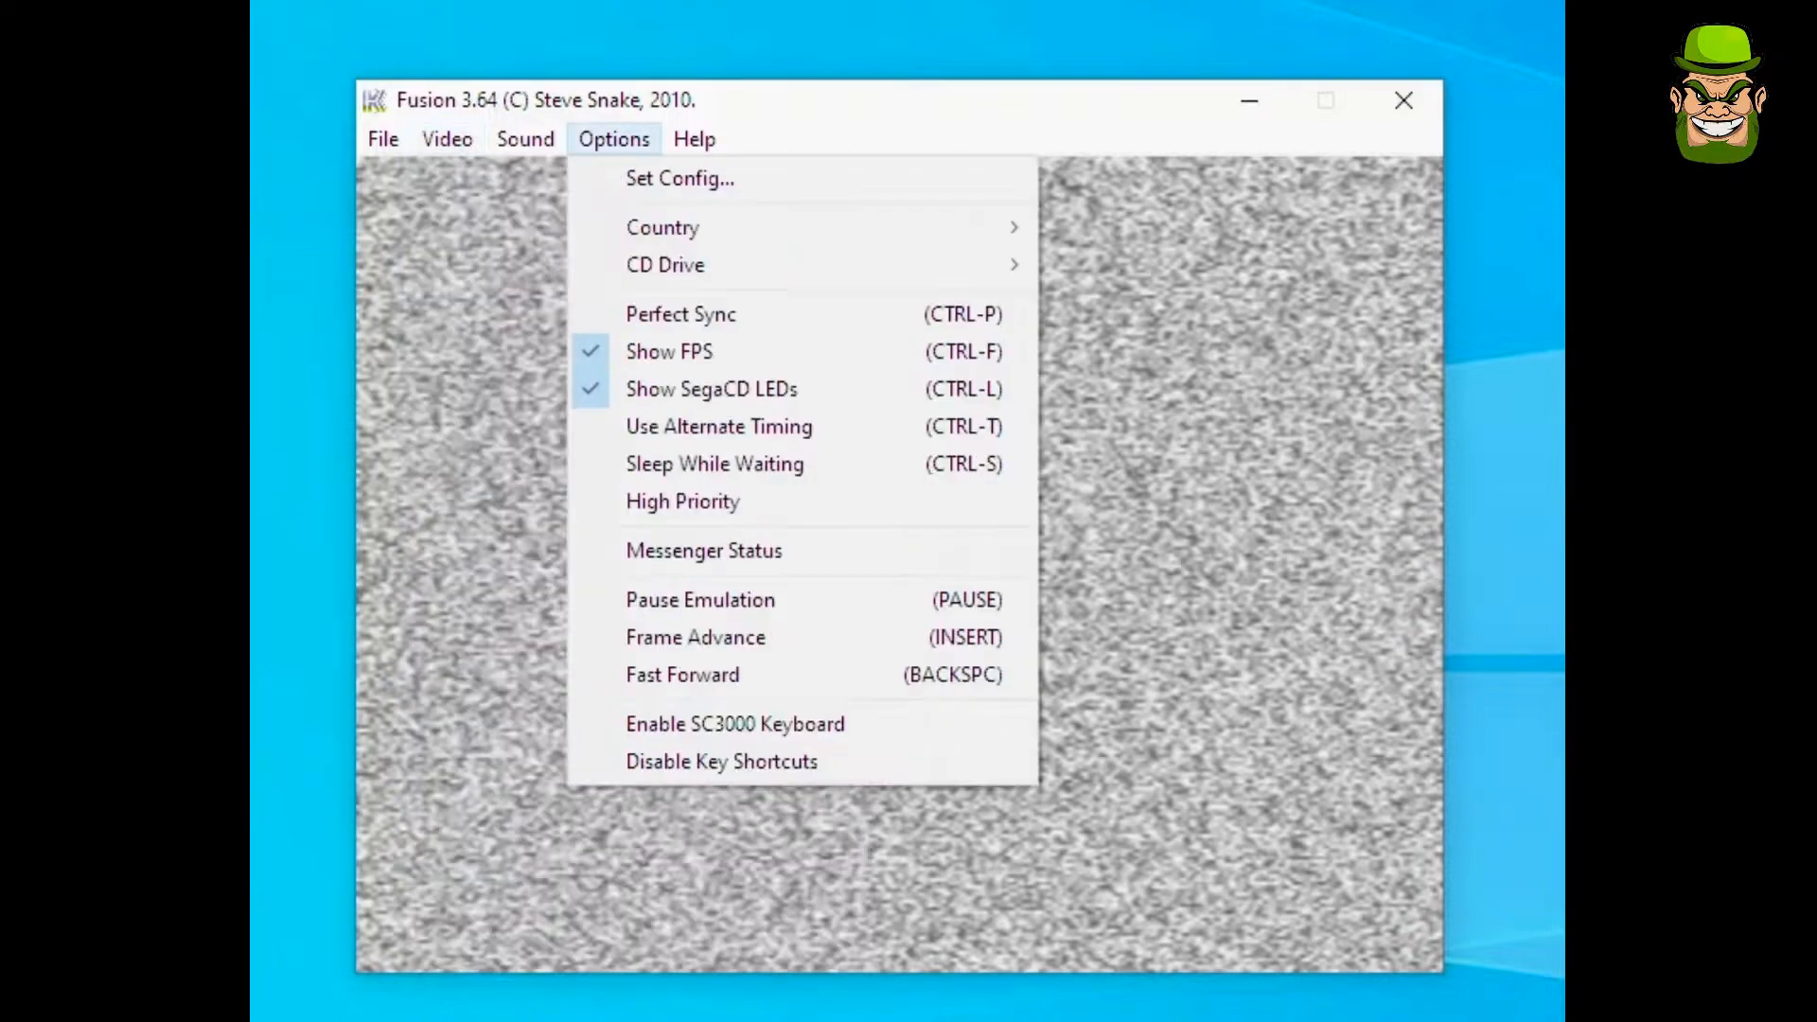
click(446, 138)
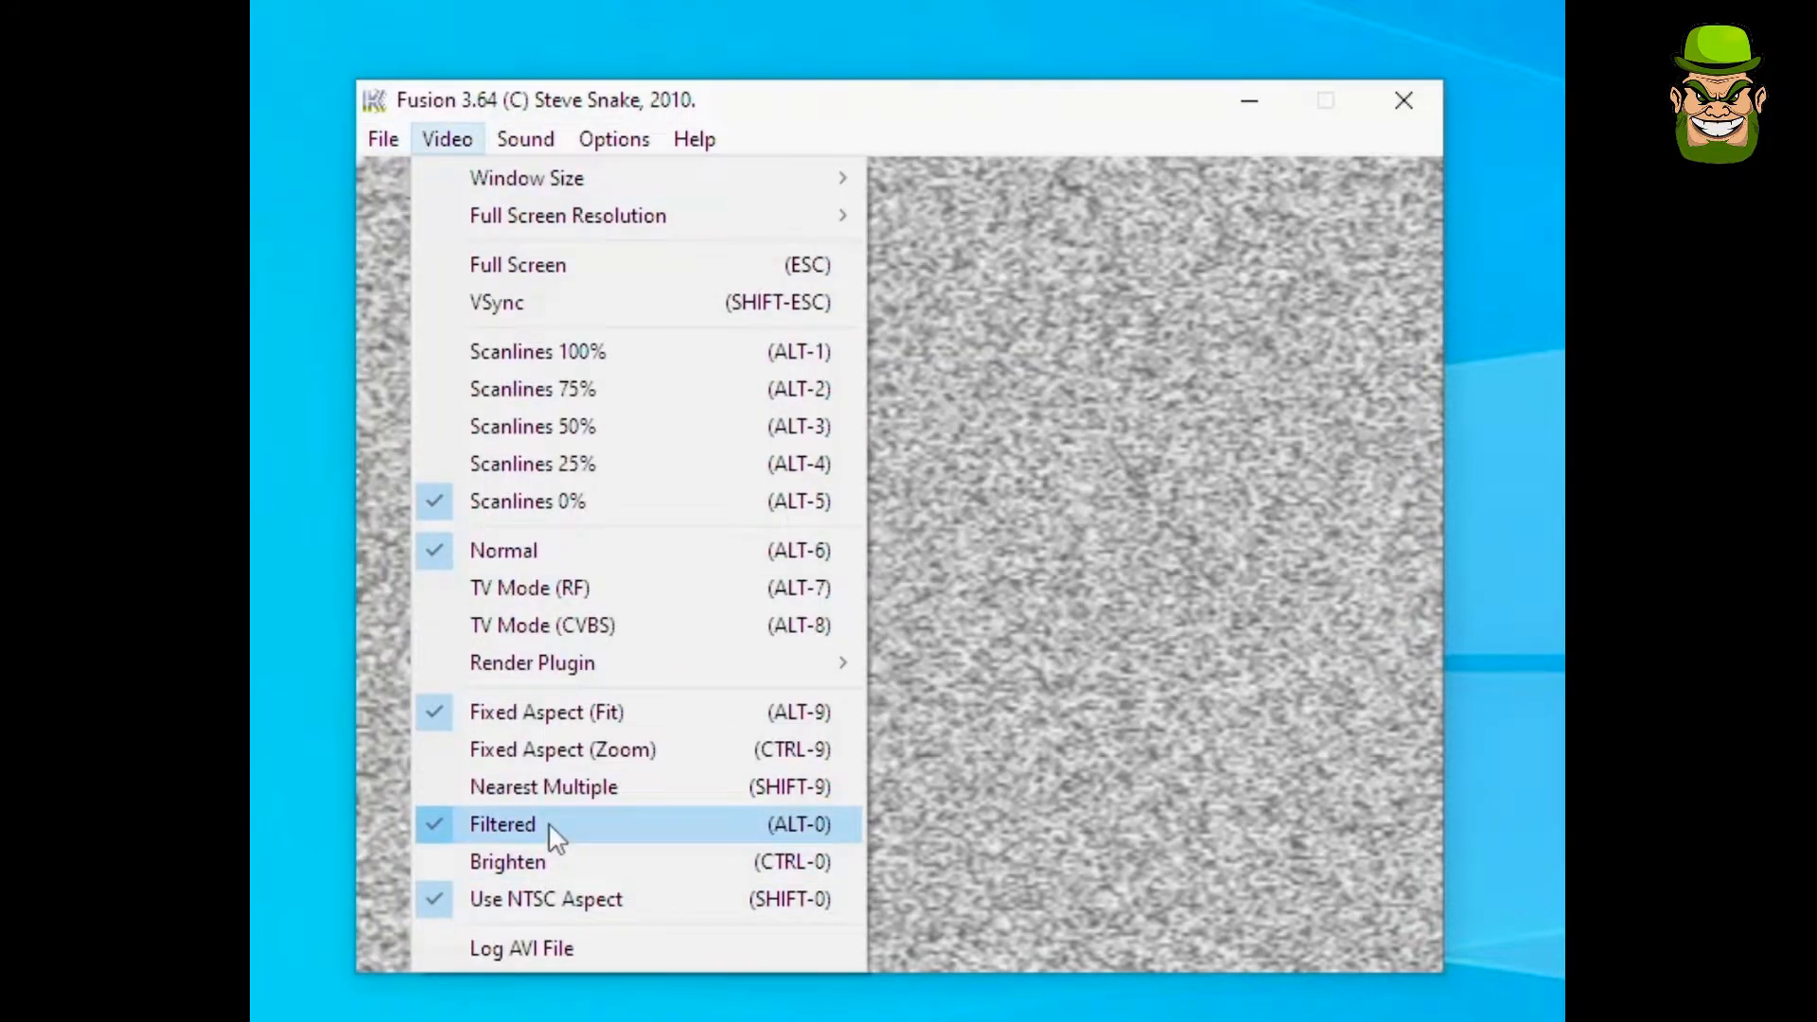
click(614, 138)
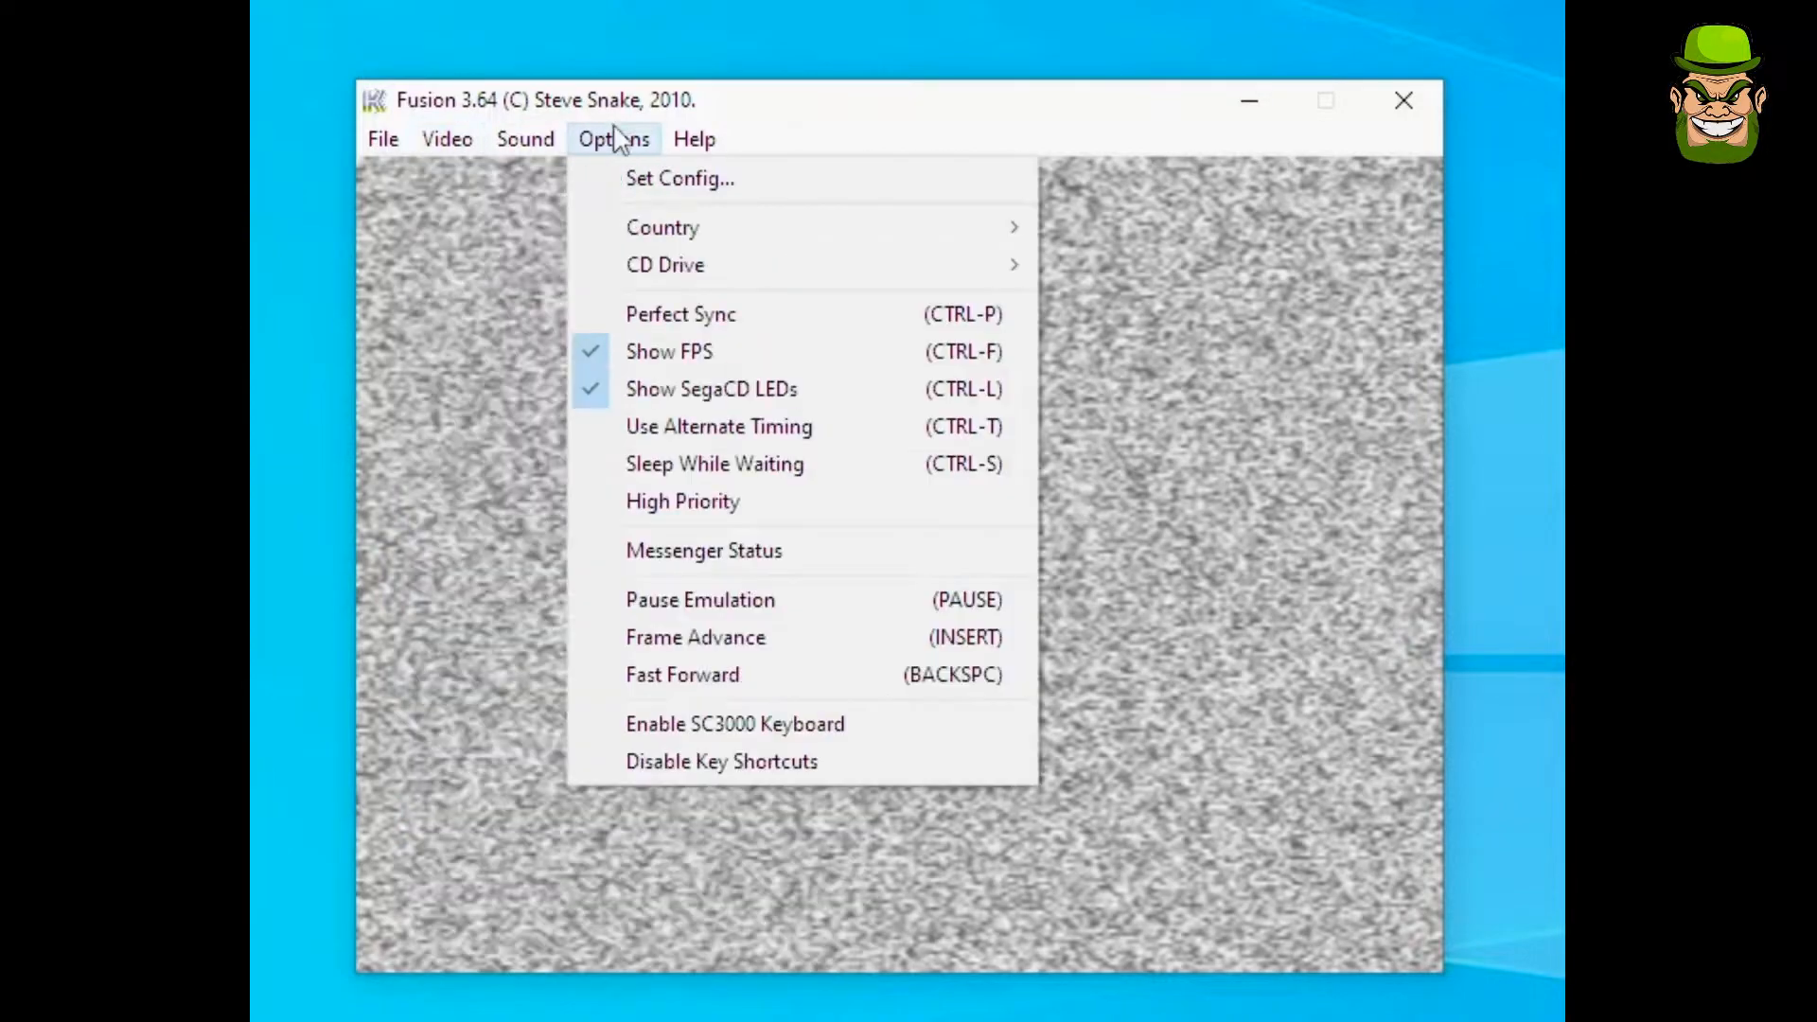
click(680, 177)
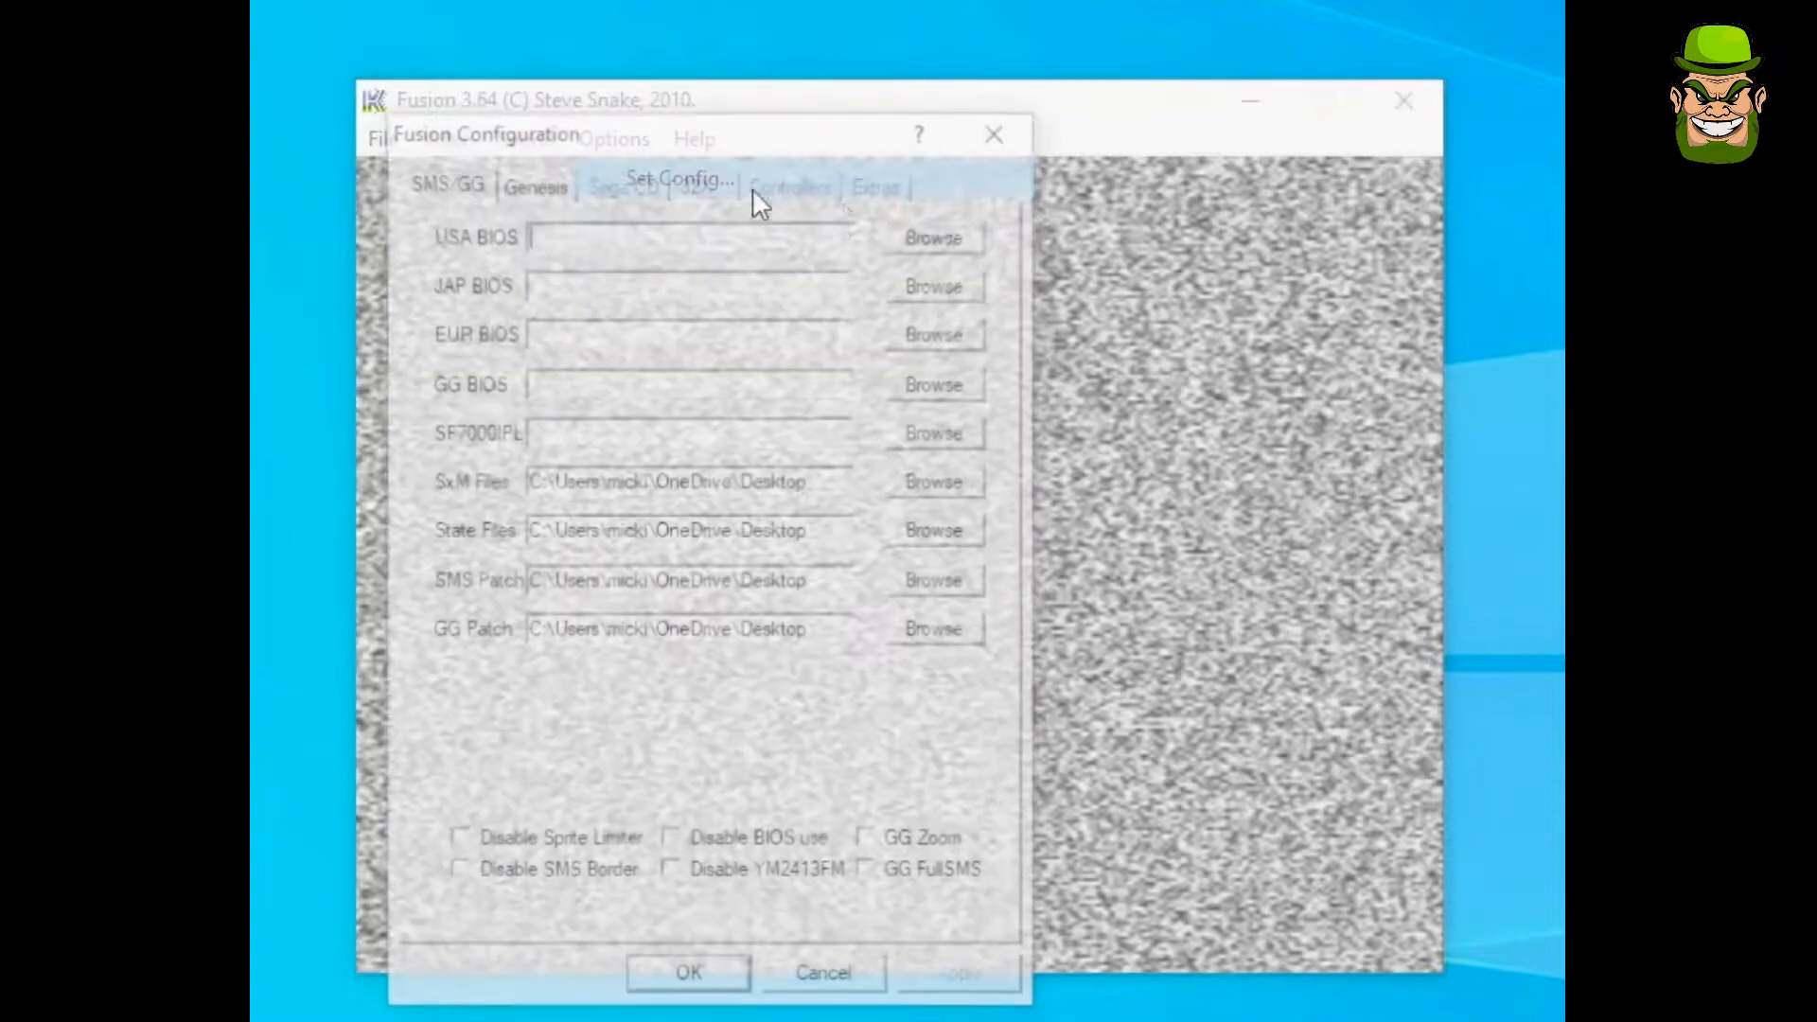
On Controllers, set Genesis Port 1 to Controller (Xbox One) and define its button mapping
click(792, 180)
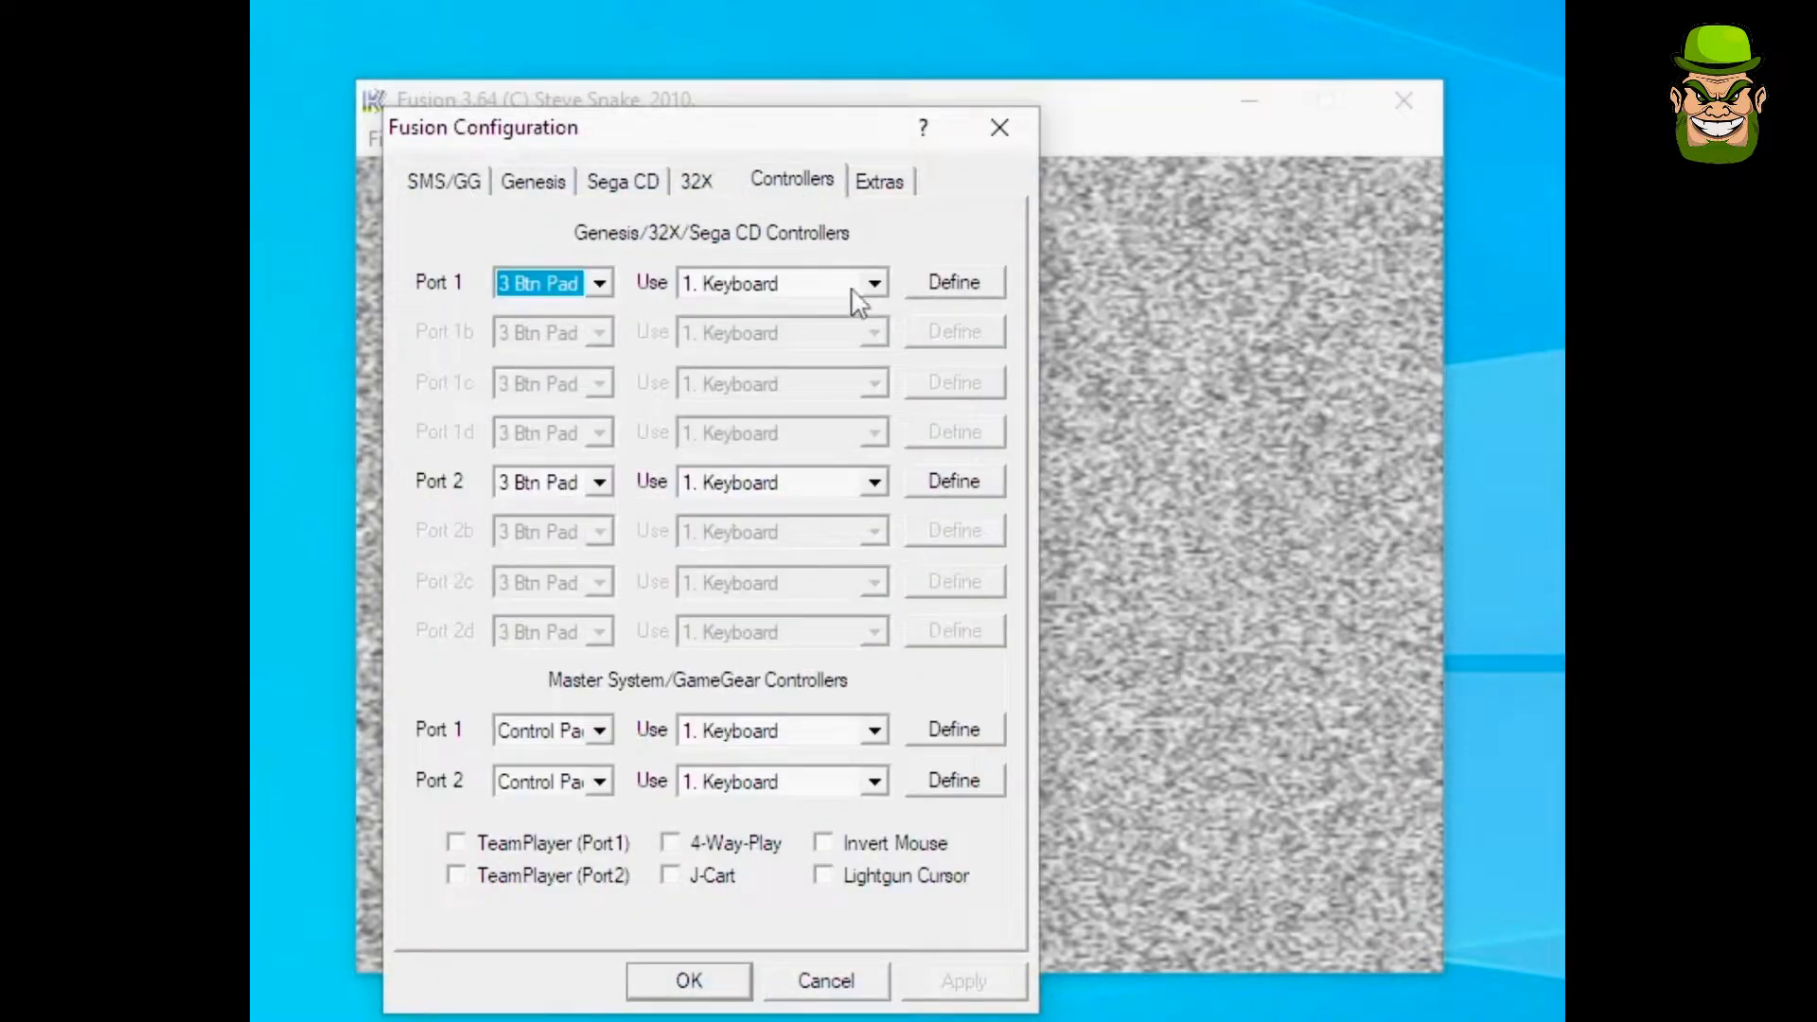
click(872, 282)
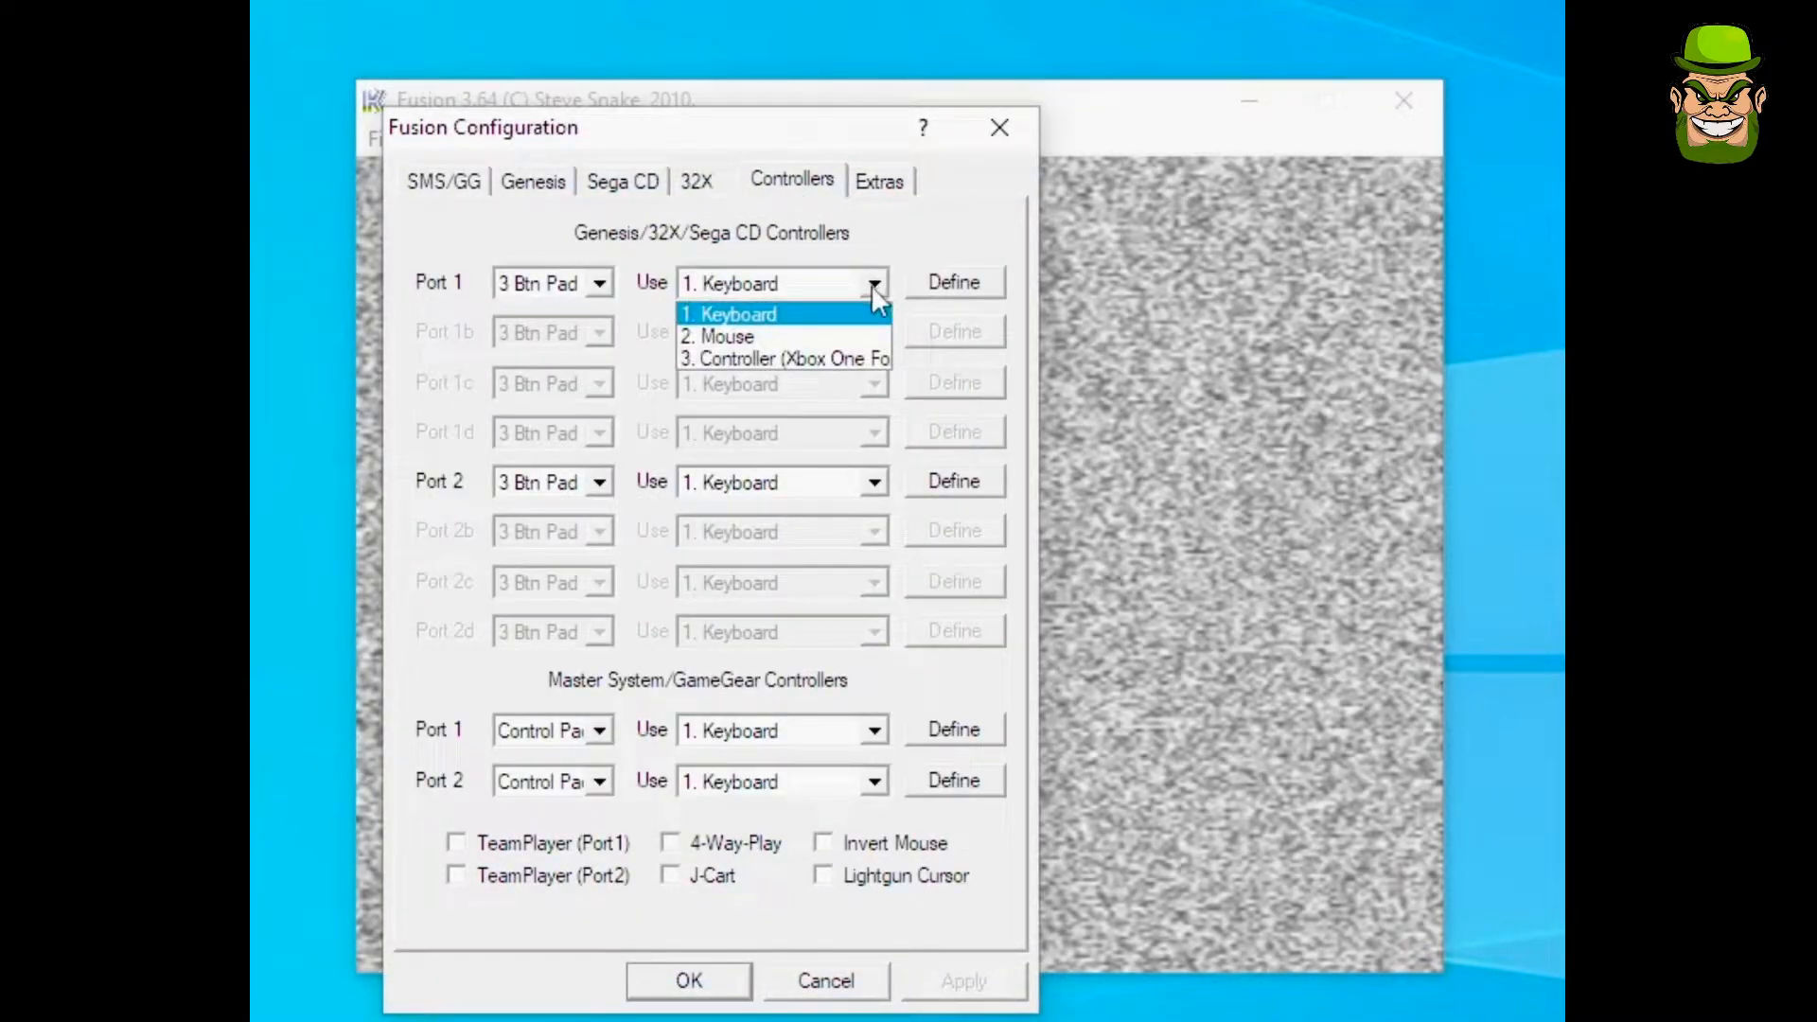
mouse_move(765, 337)
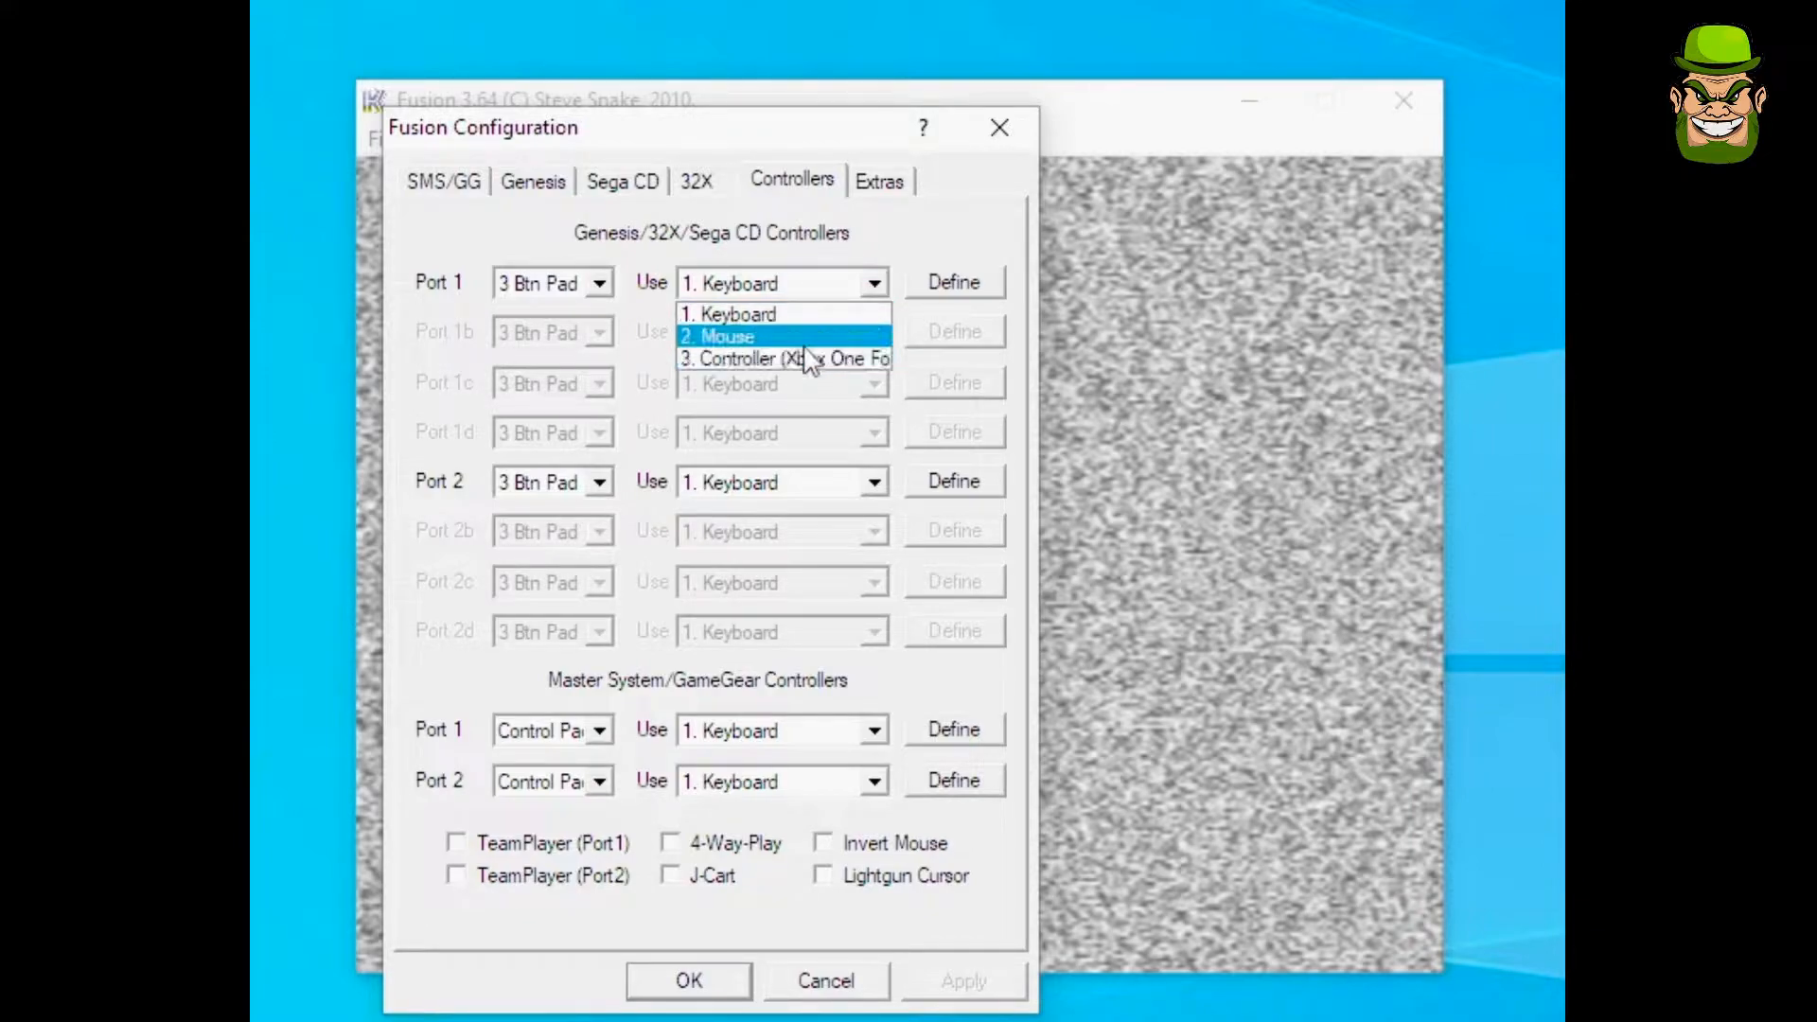
mouse_move(787, 357)
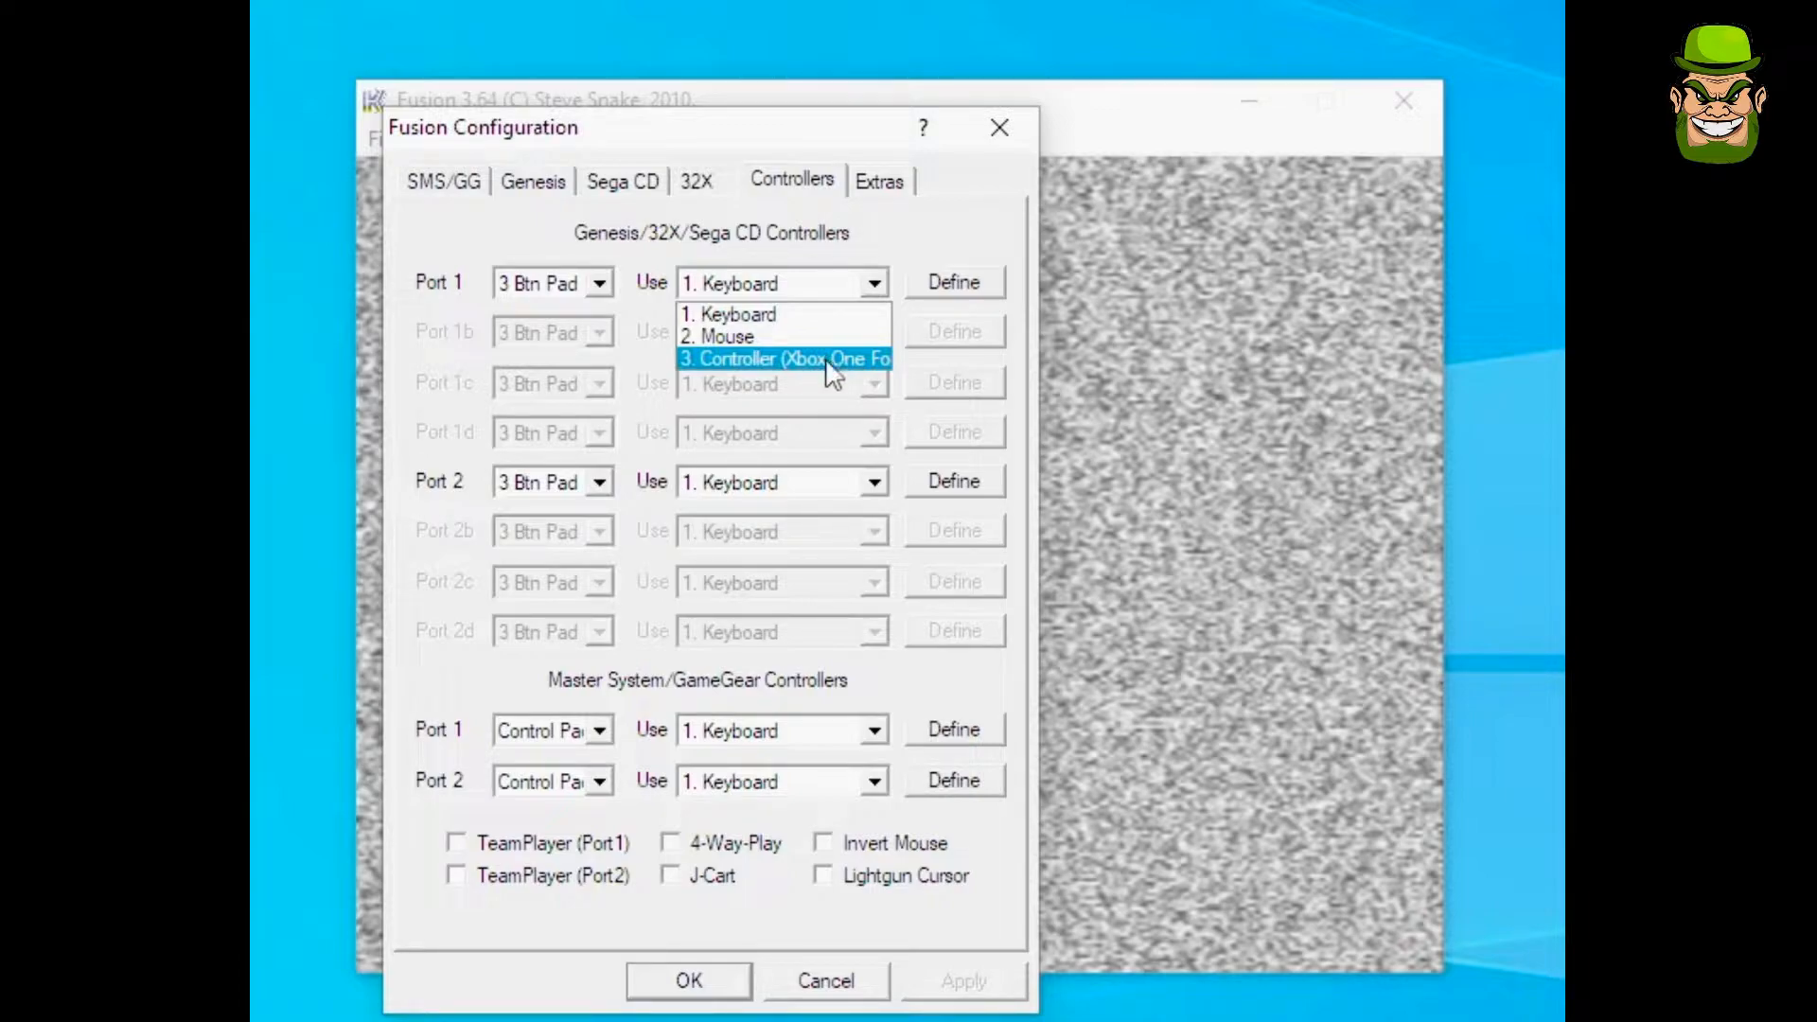
click(782, 358)
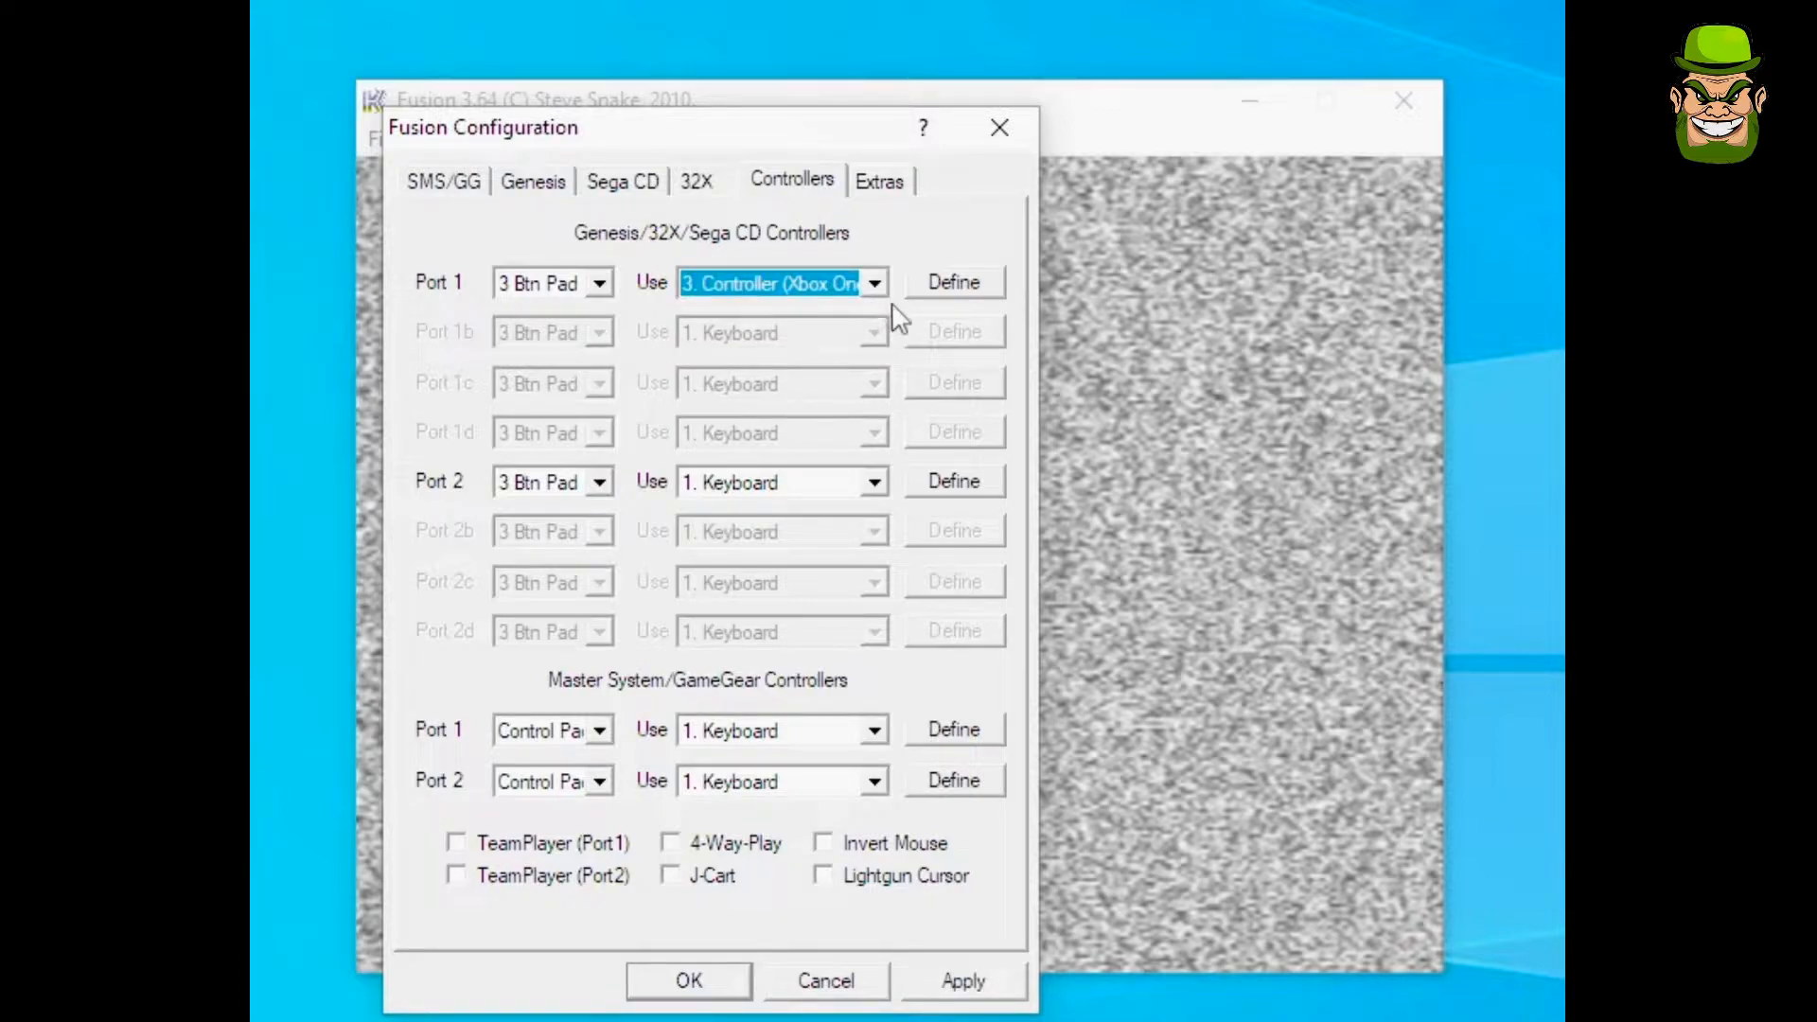
click(952, 282)
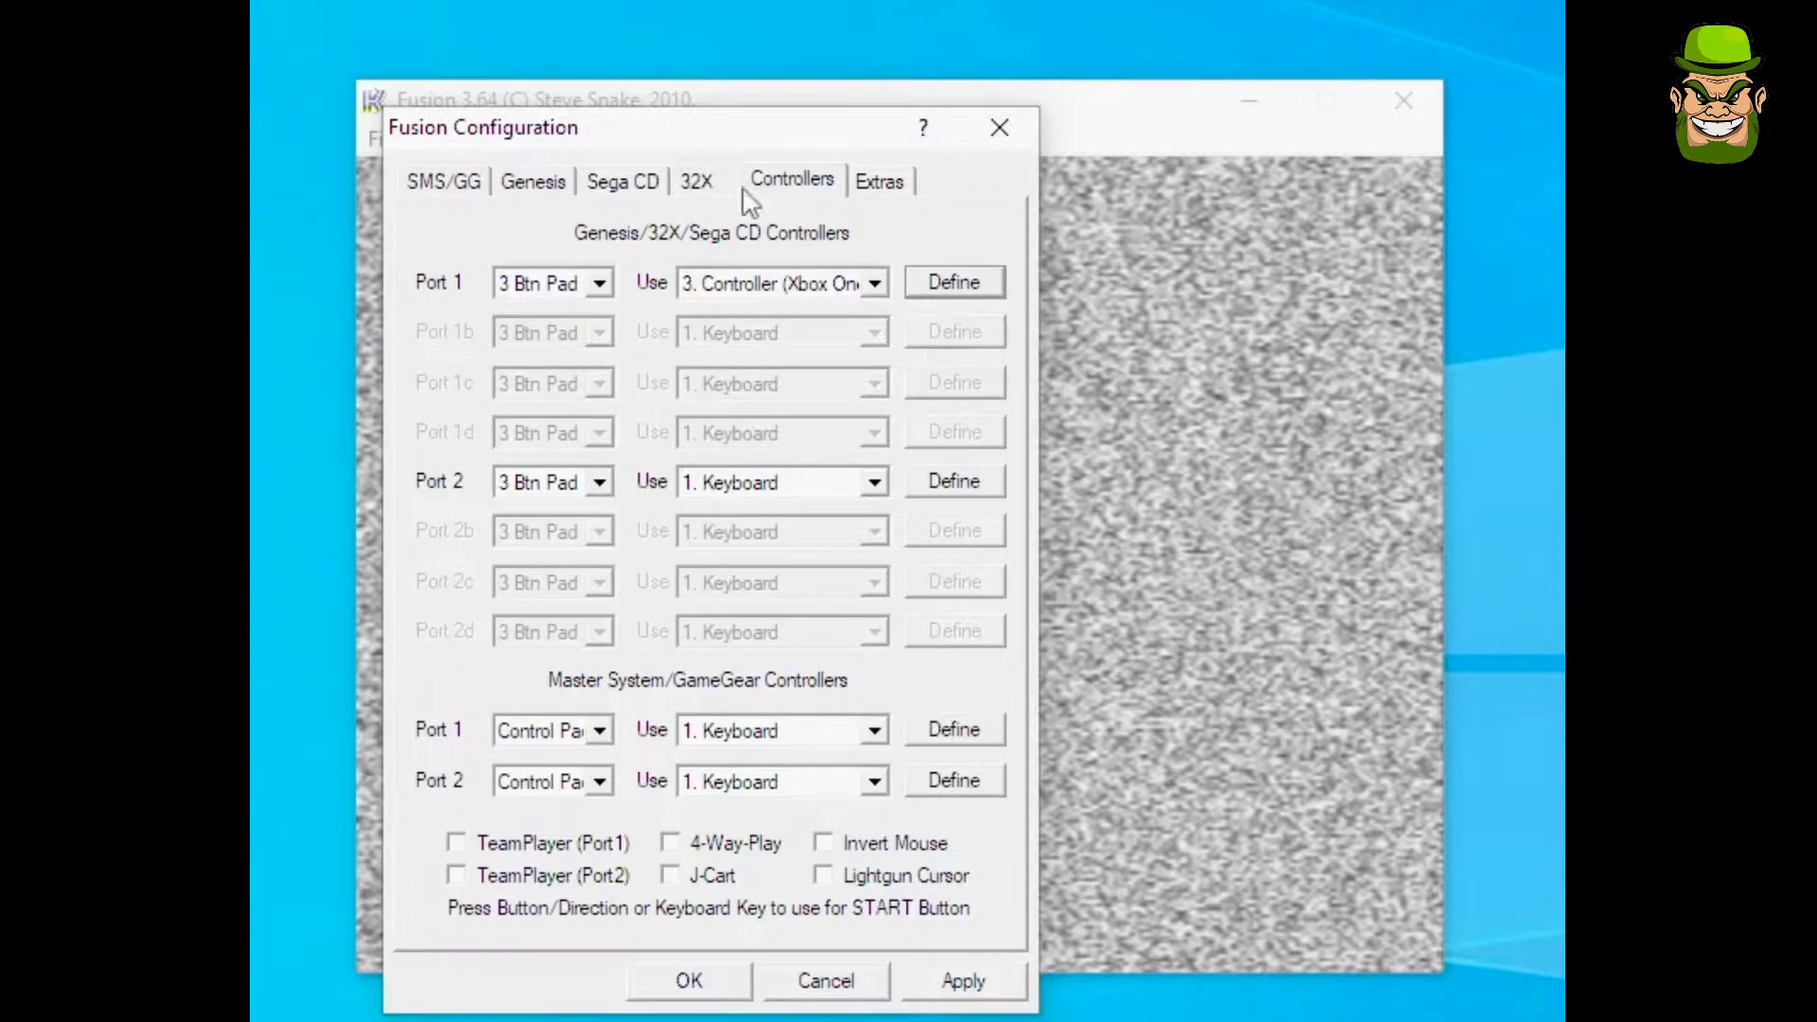
click(545, 282)
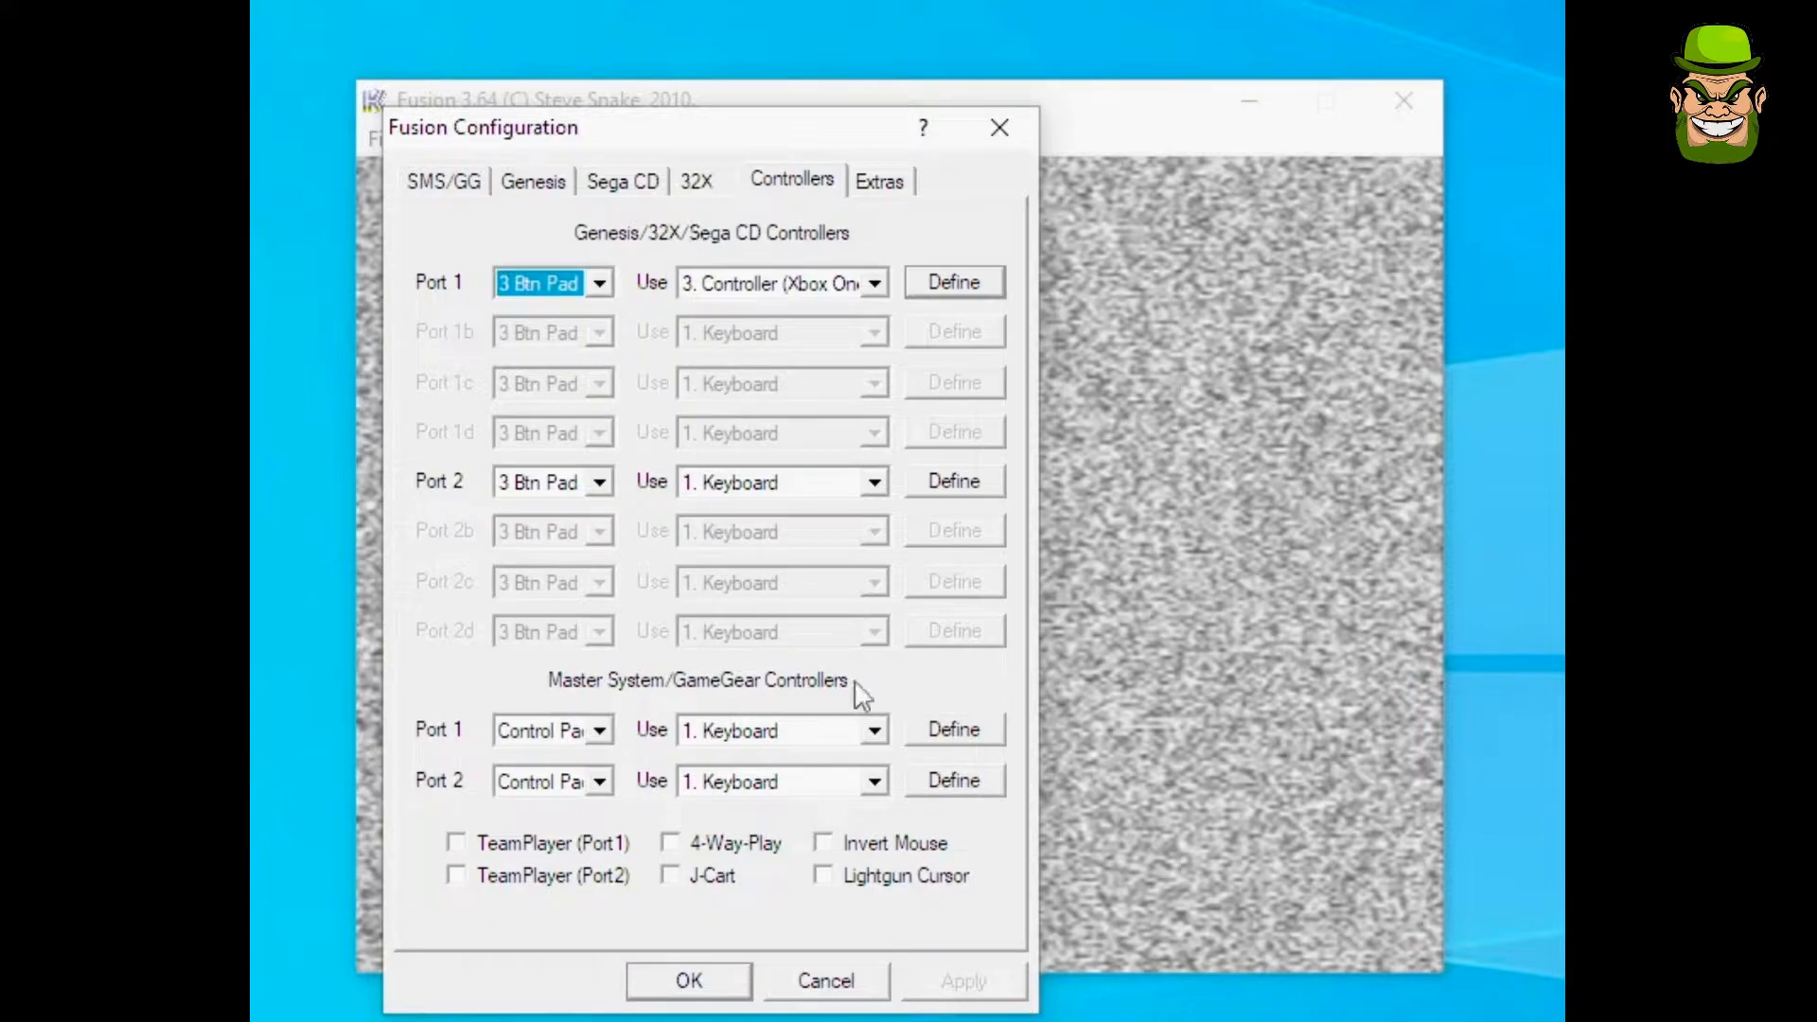
mouse_move(683, 252)
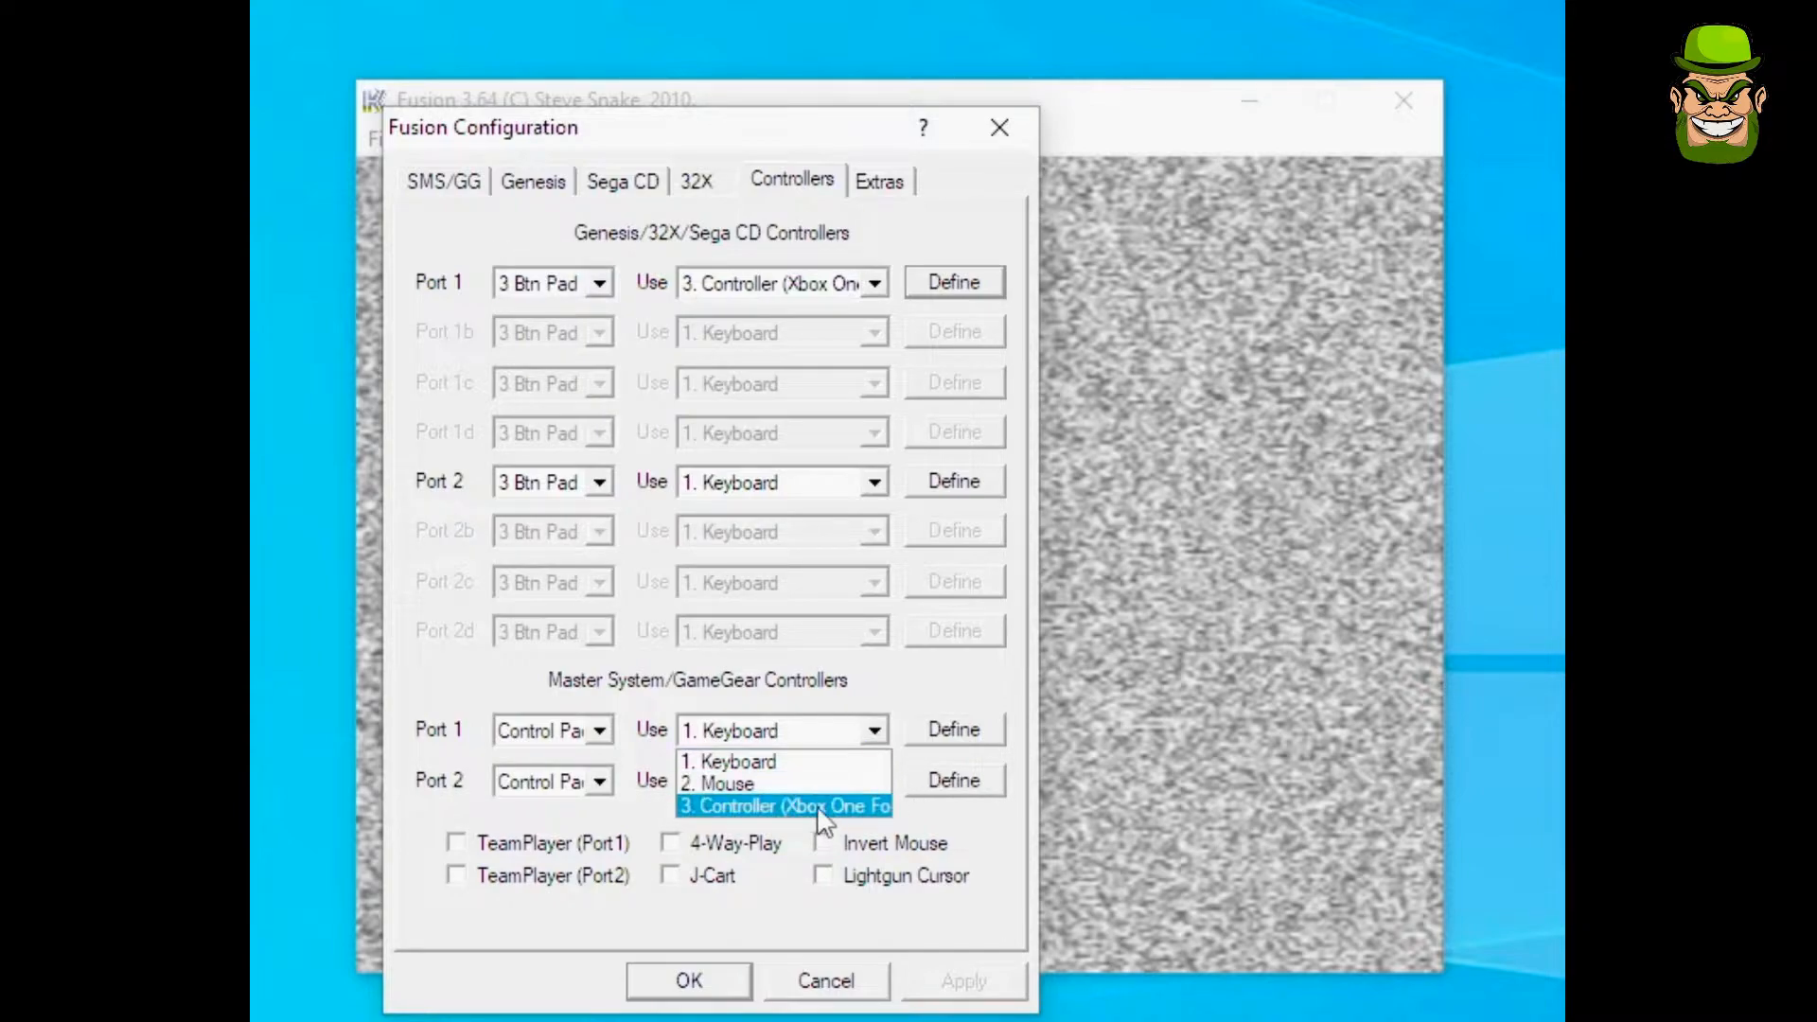
Set Master System Port 1 to Controller (Xbox One)
click(782, 806)
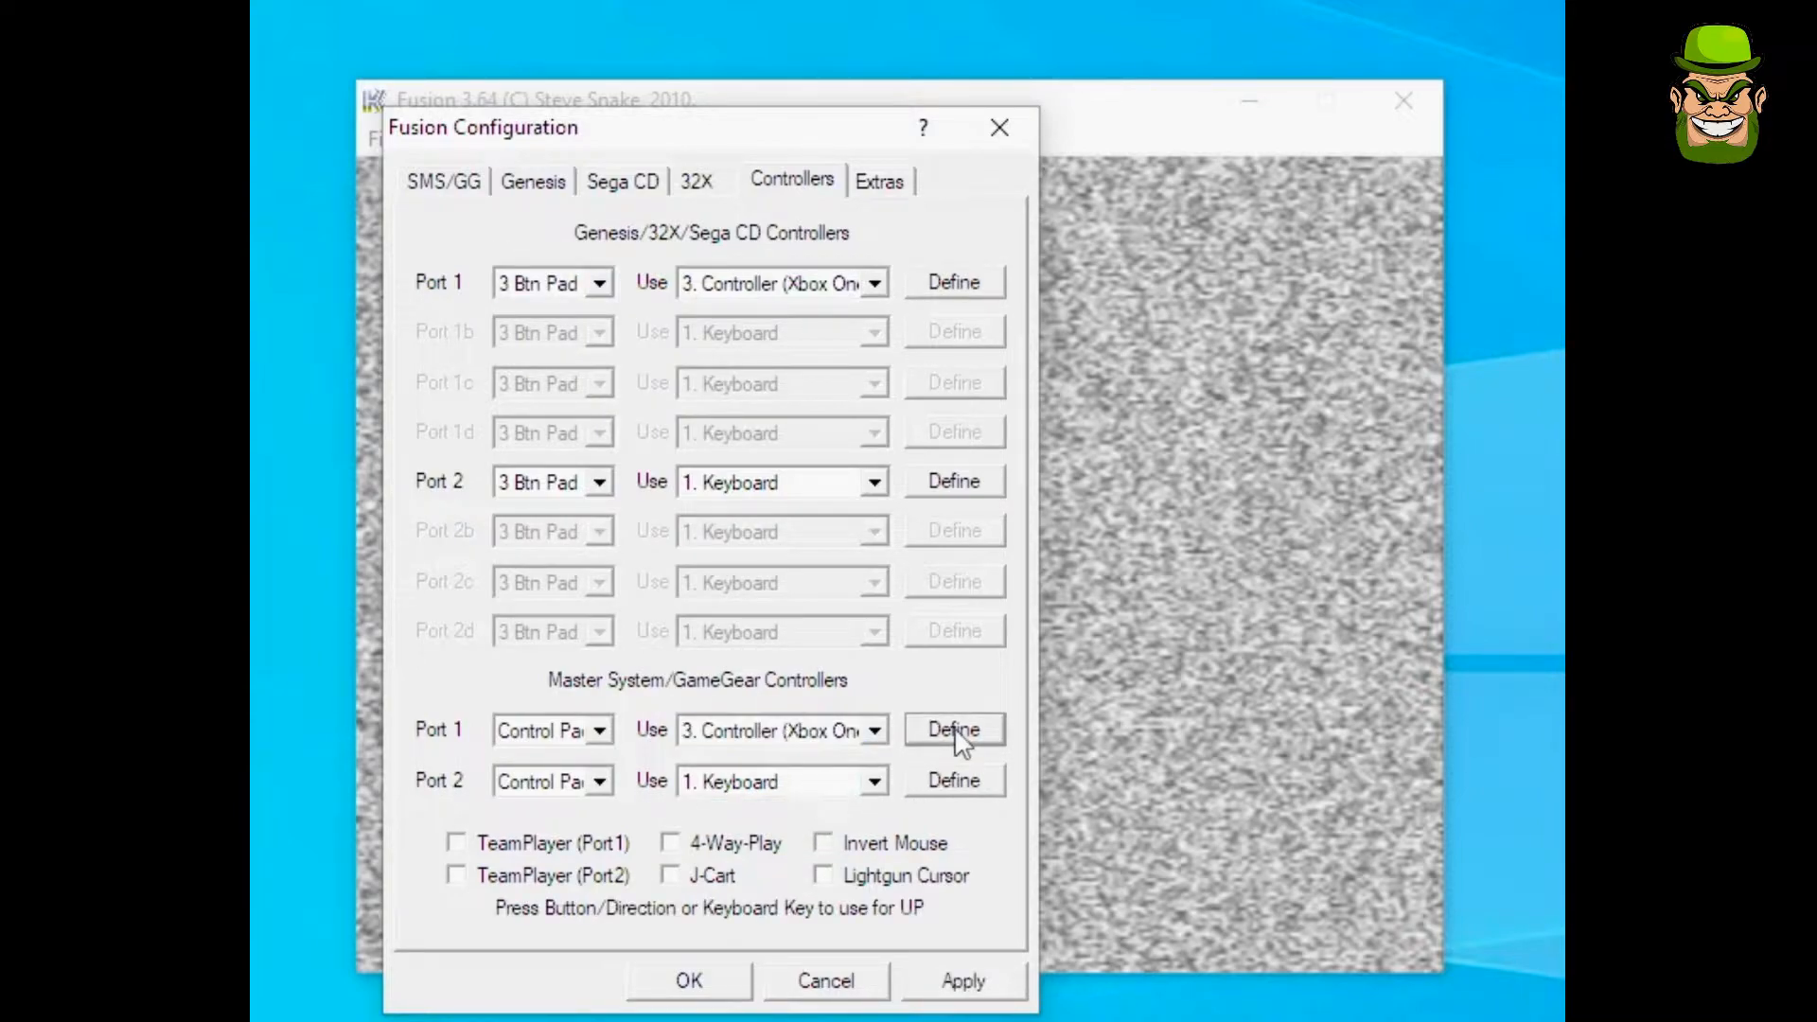